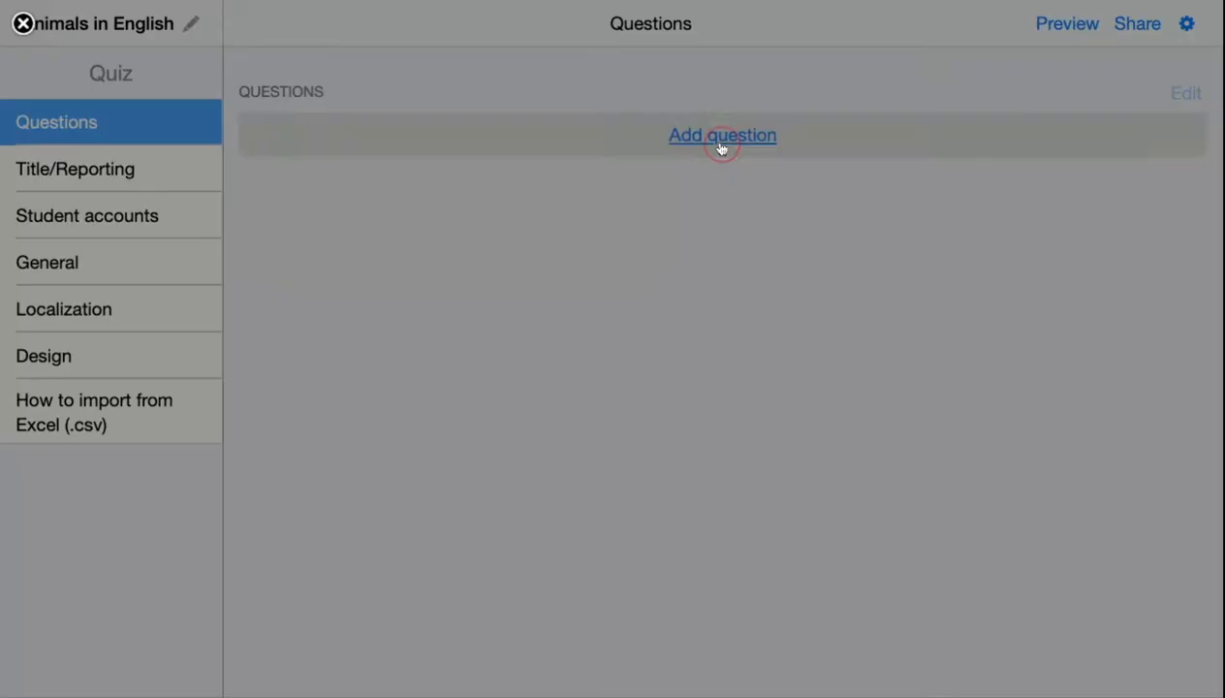
Start adding a question table with multiple answers to the quiz.
{"action": "left_click", "coordinate": [722, 134]}
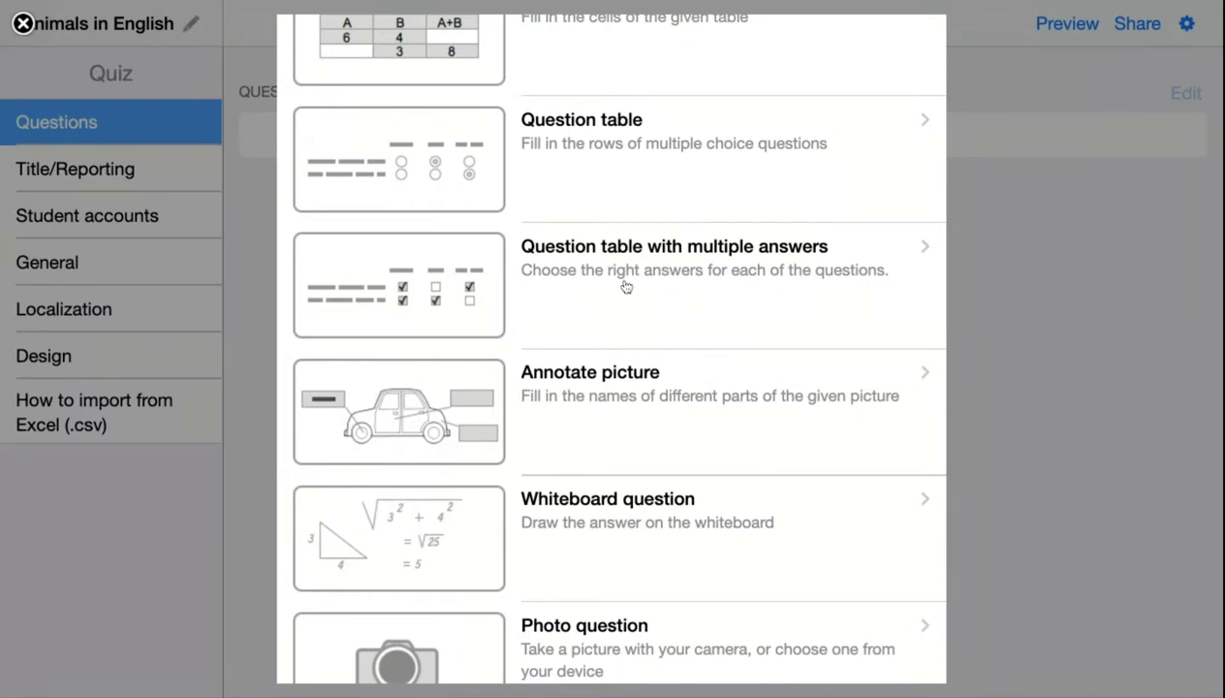
{"action": "mouse_move", "coordinate": [496, 154]}
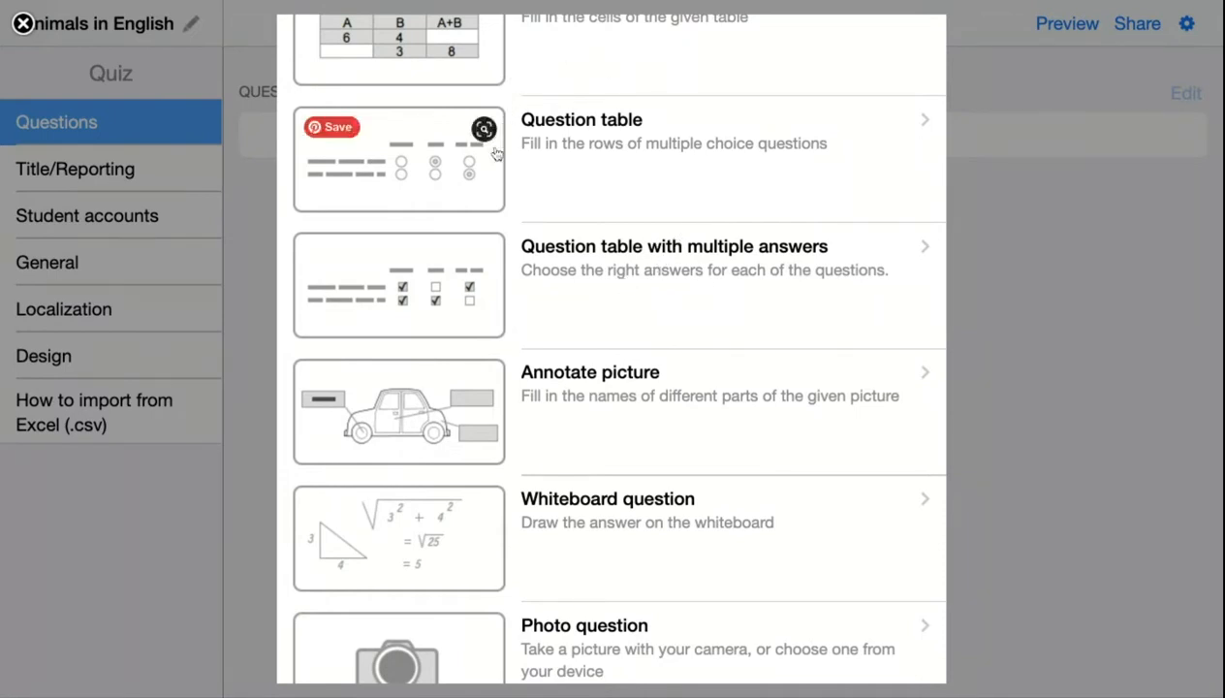
{"action": "mouse_move", "coordinate": [608, 170]}
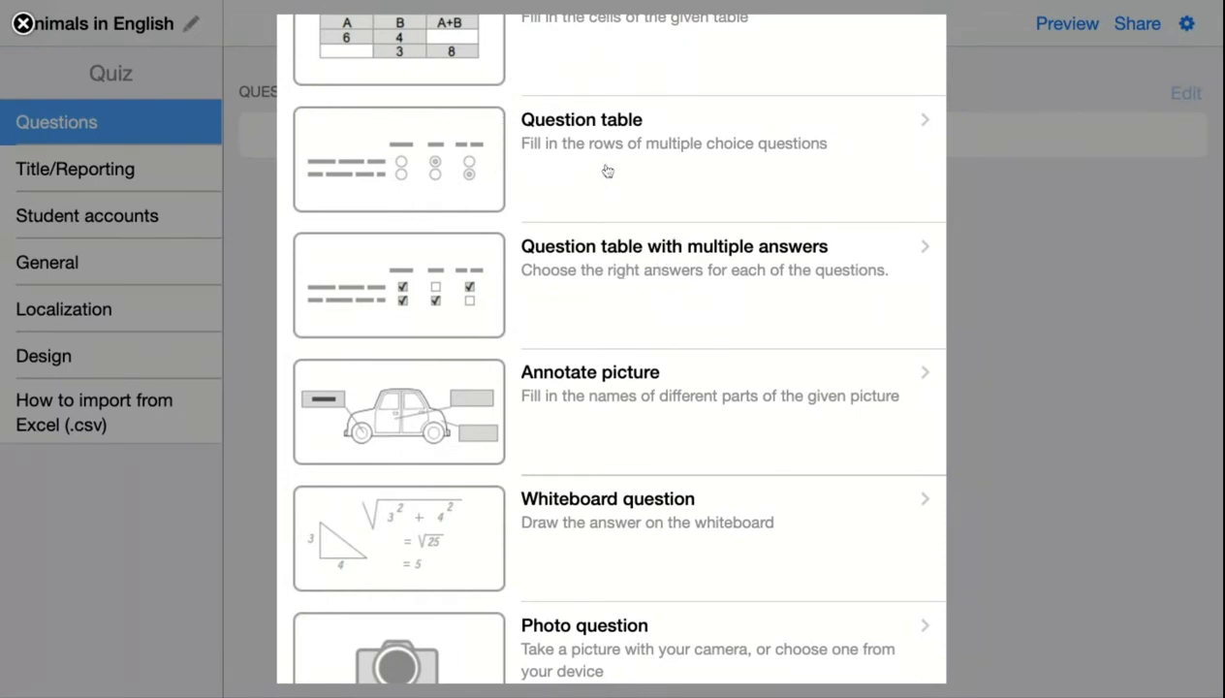
{"action": "mouse_move", "coordinate": [538, 143]}
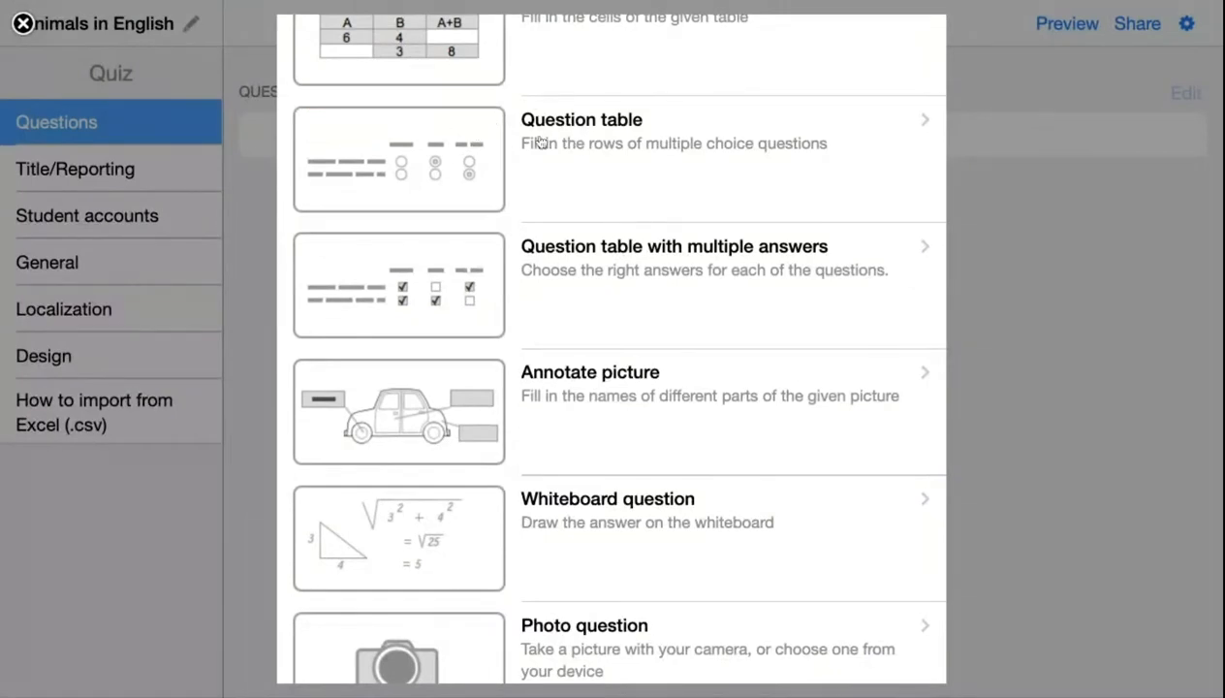
{"action": "mouse_move", "coordinate": [449, 278]}
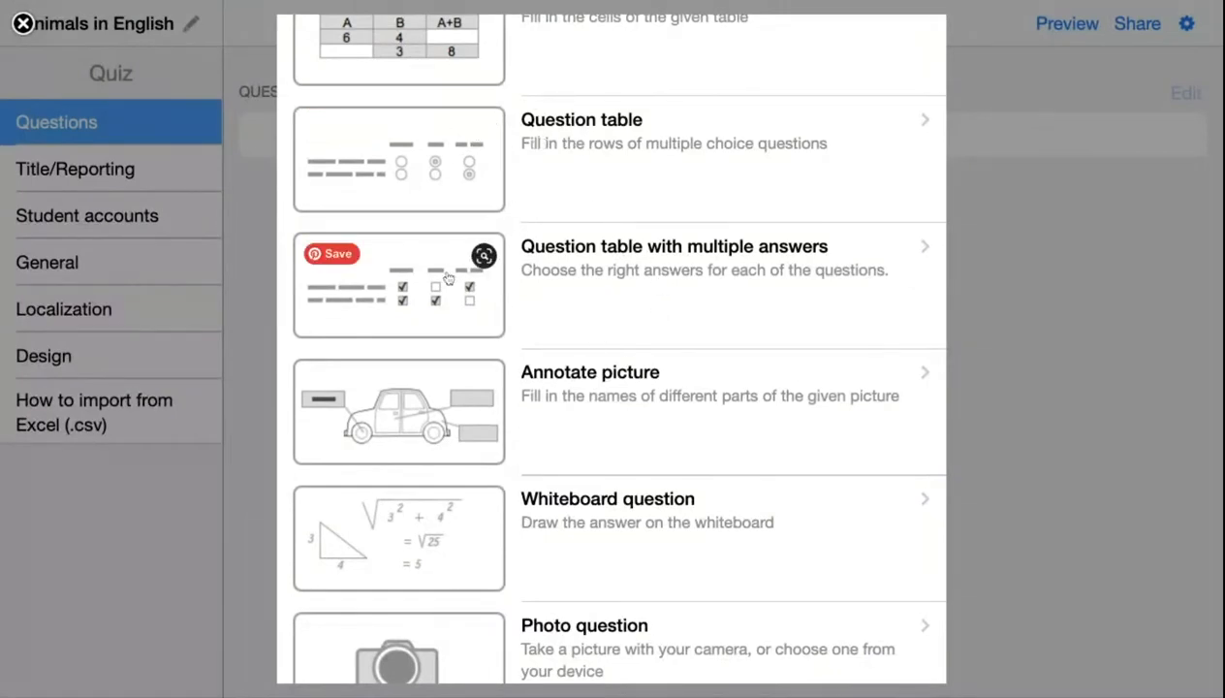
{"action": "mouse_move", "coordinate": [598, 284]}
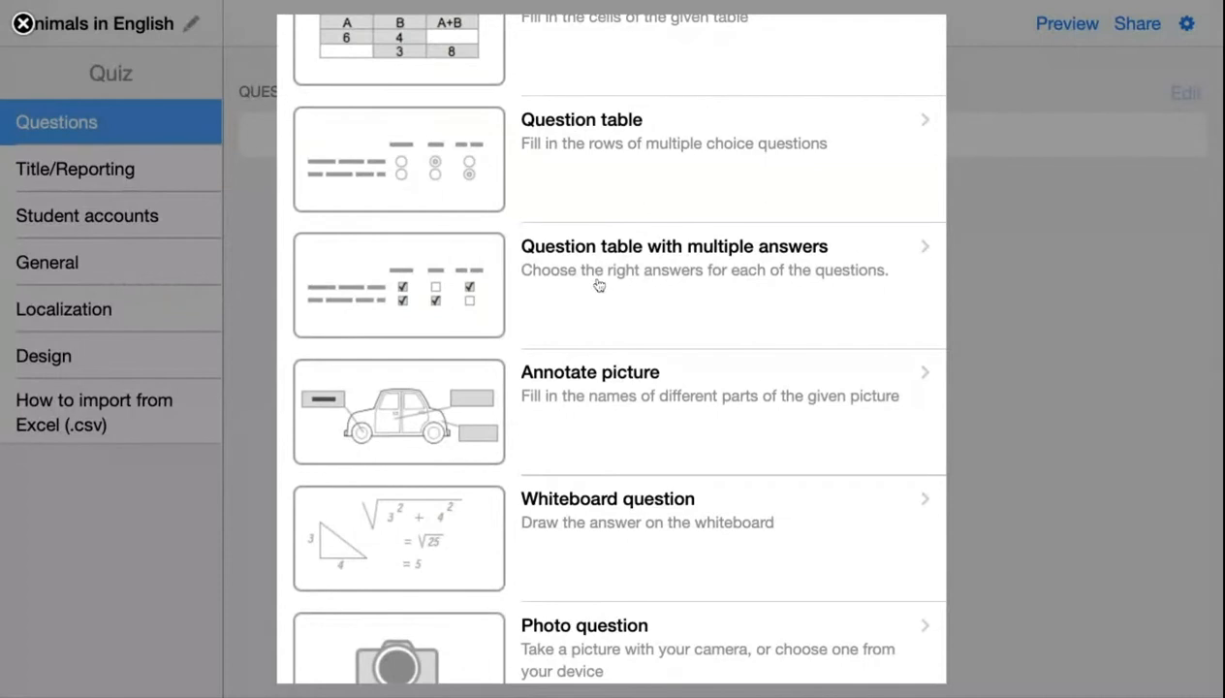
{"action": "mouse_move", "coordinate": [640, 266]}
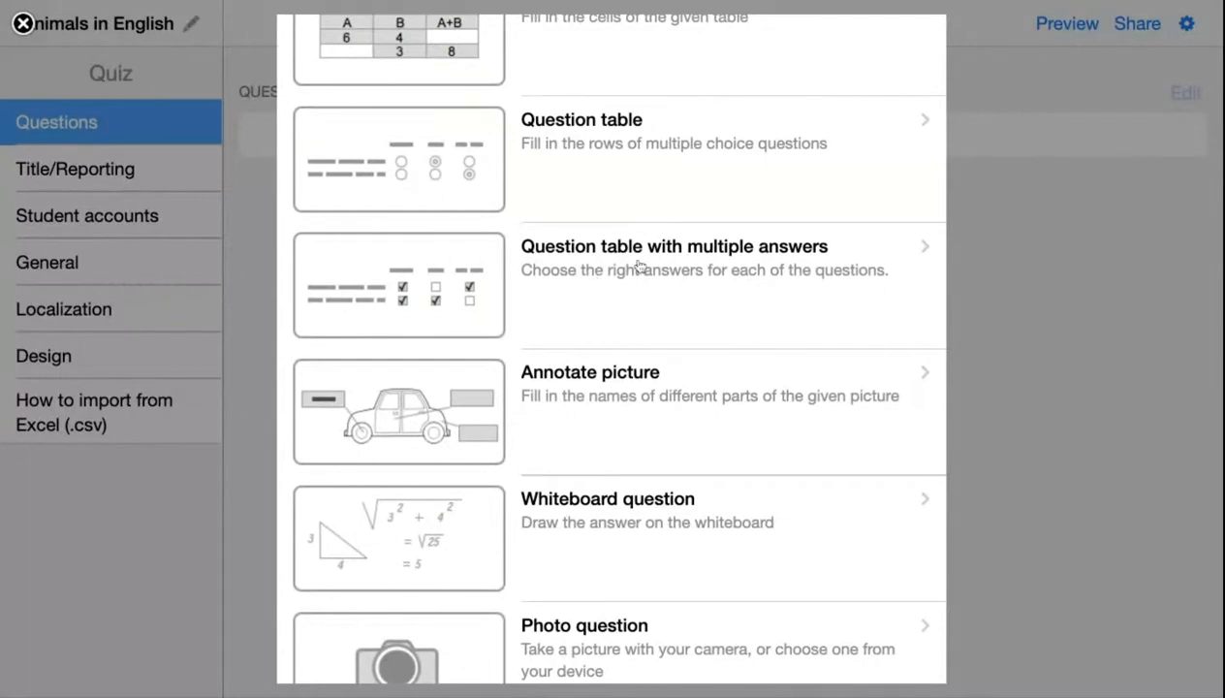
{"action": "mouse_move", "coordinate": [545, 286]}
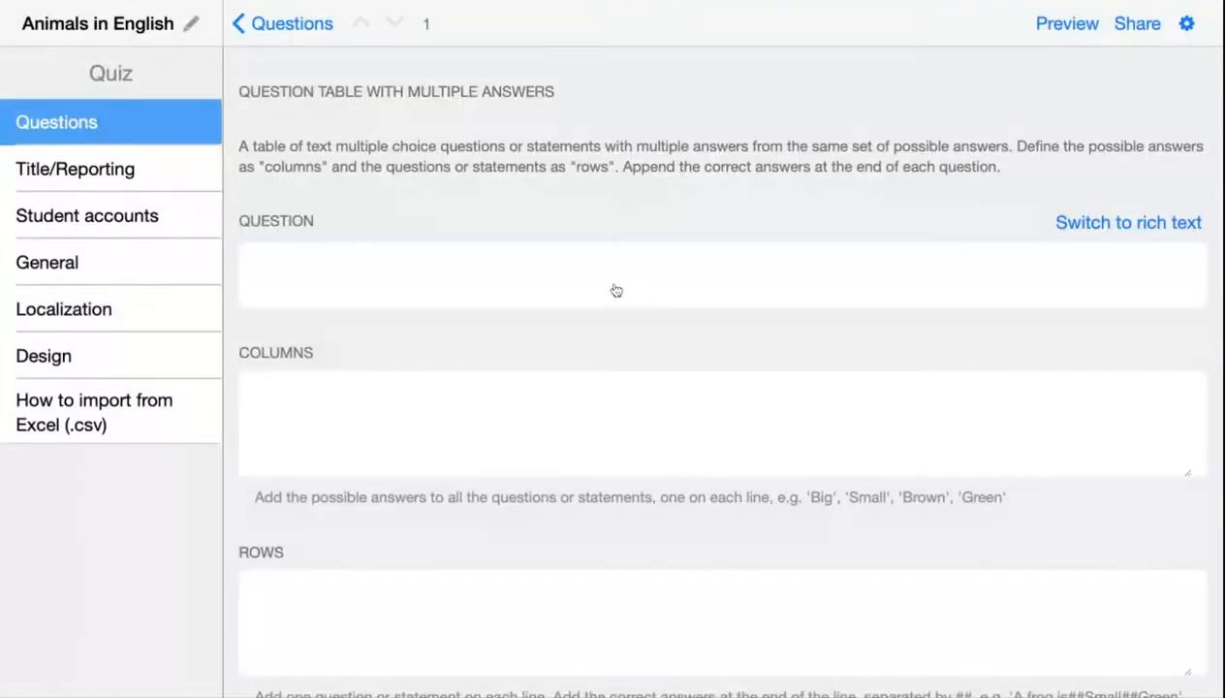
Enter the prompt 'Where can you find the listed animals? Indicate the correct continent(s).'.
{"action": "left_click", "coordinate": [555, 264]}
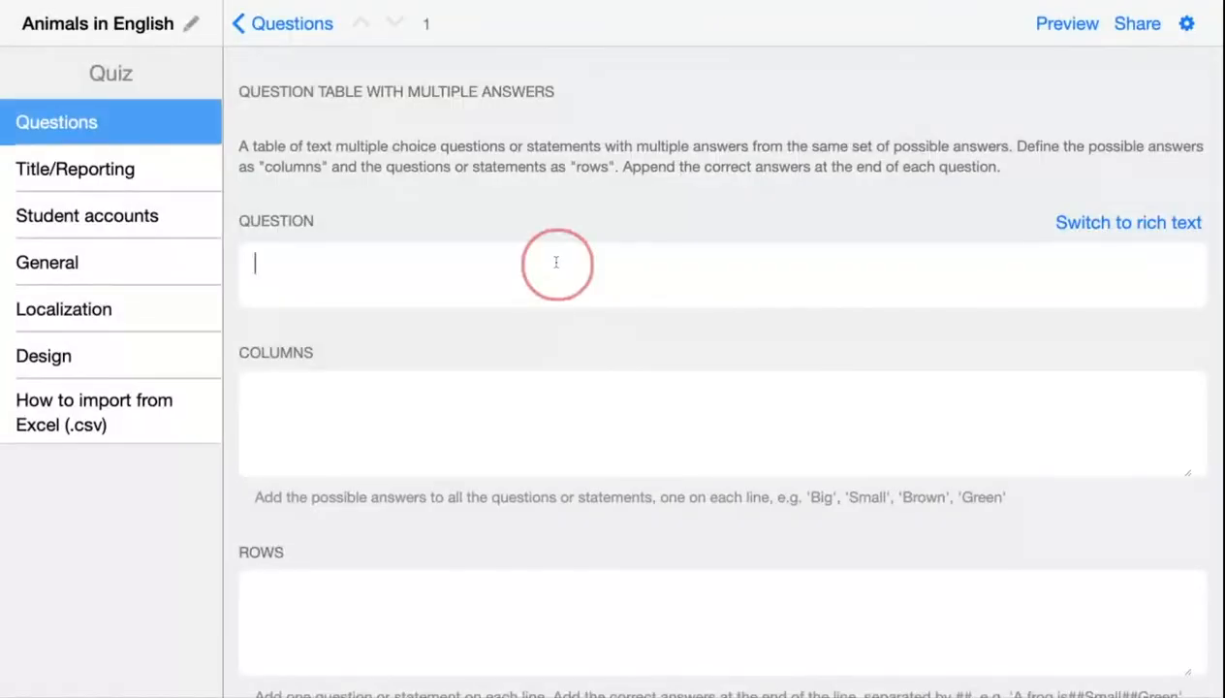
{"action": "type", "text": "Where can you find the listed animals? Indicate the correct continent(s)."}
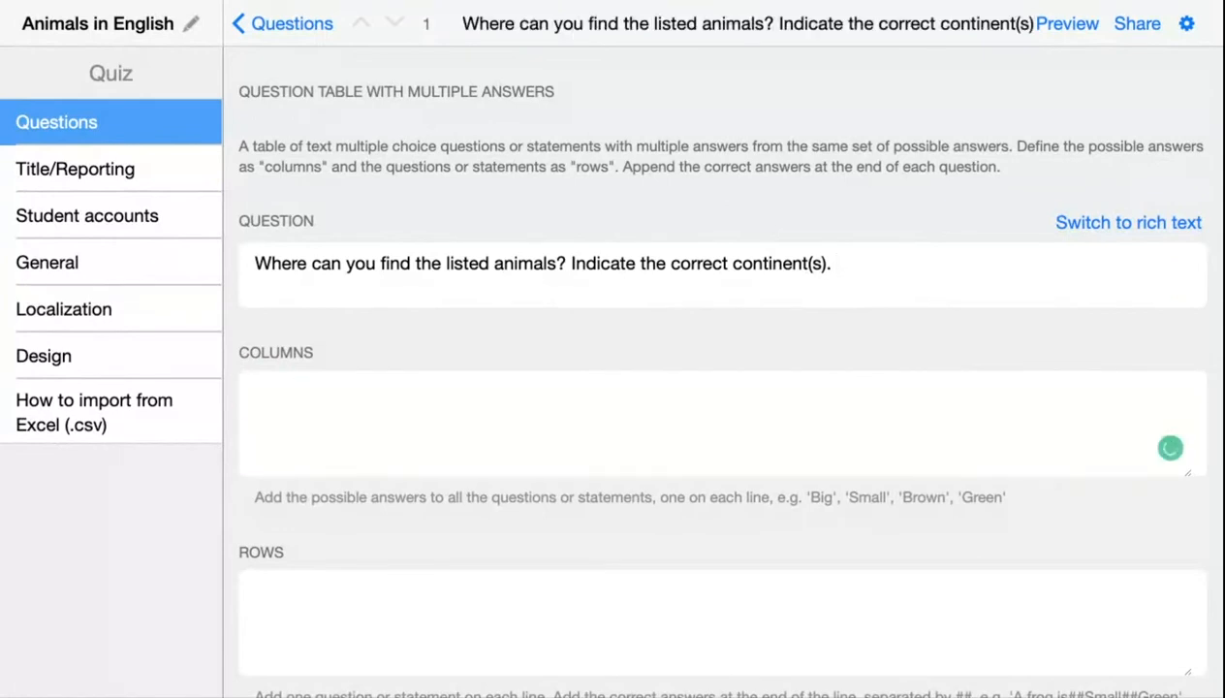
Enter continents like Europe and South America as answer columns, one per line.
{"action": "type", "text": "Europe"}
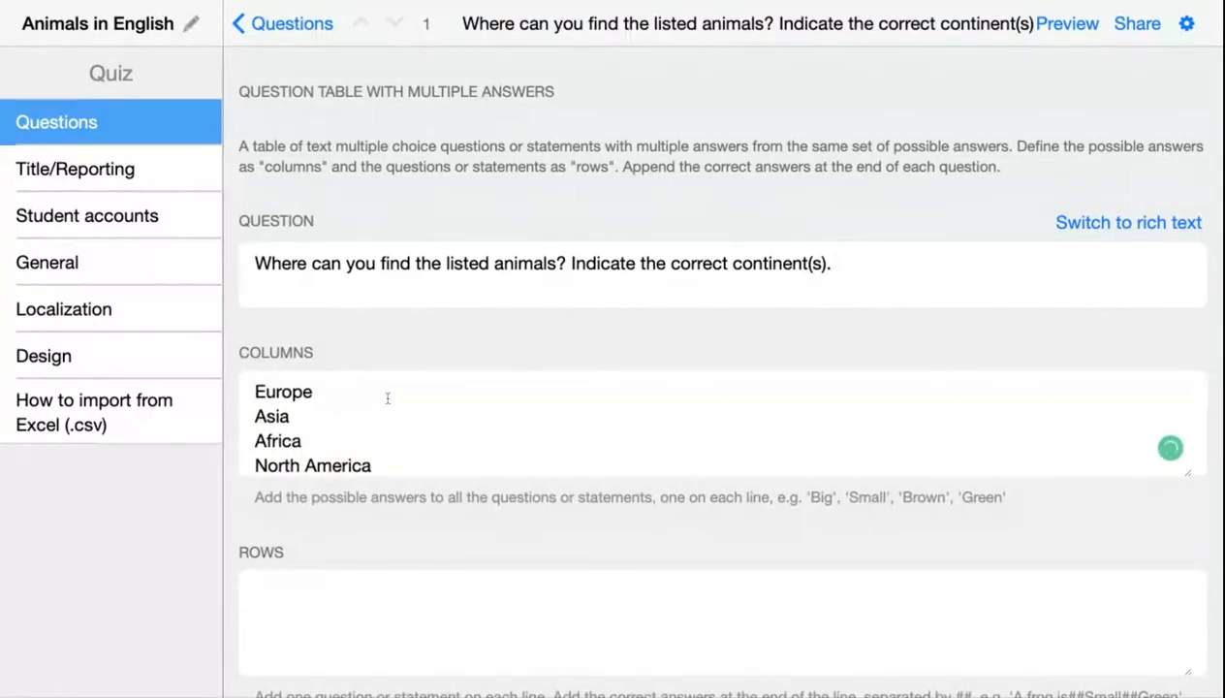
{"action": "type", "text": "South America"}
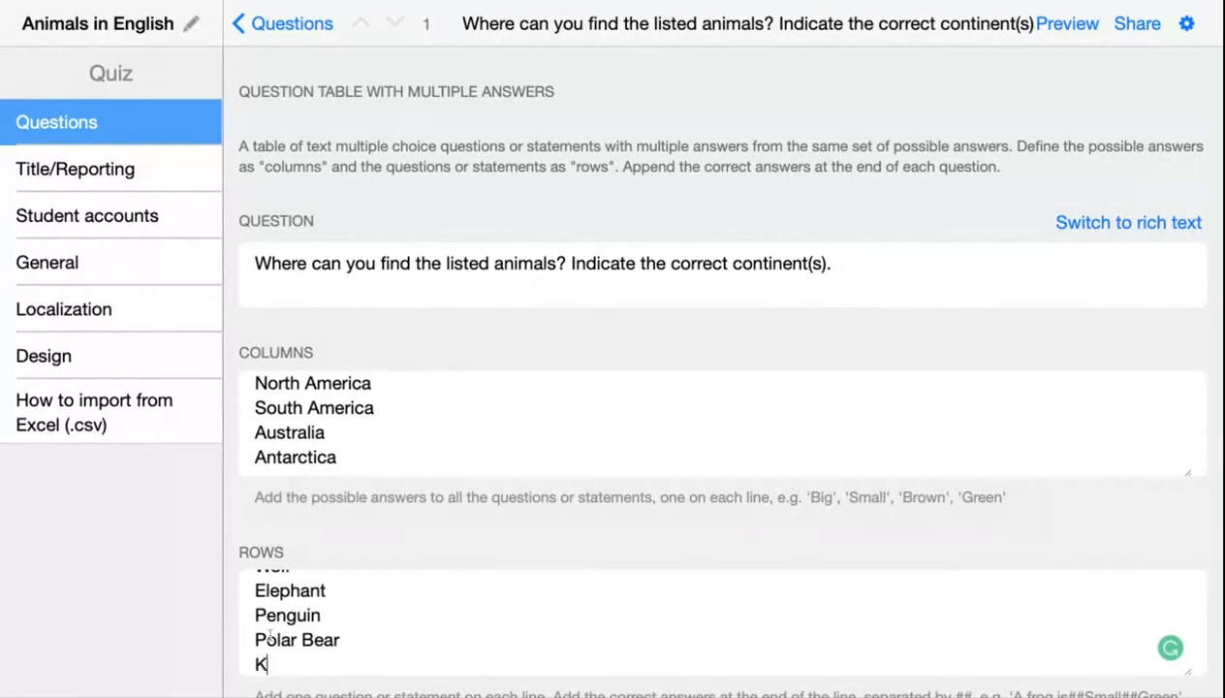
{"action": "scroll", "scroll_direction": "down", "scroll_amount": 3}
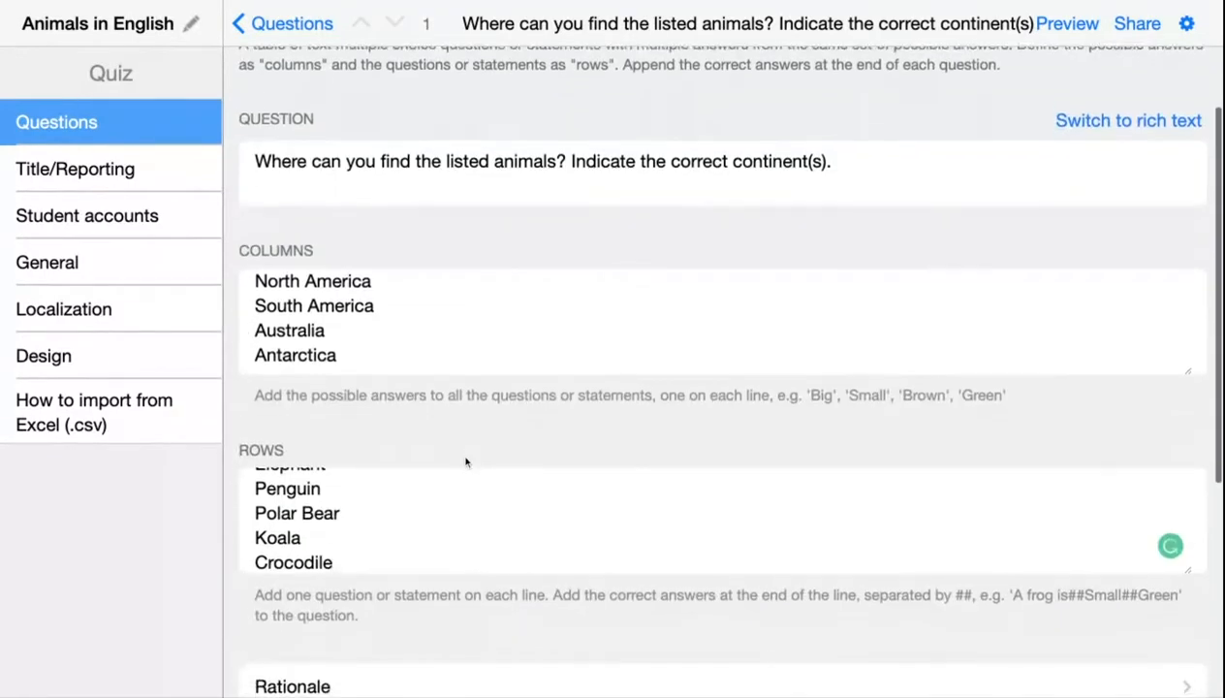
Append ##-separated correct continents to each animal row, e.g. Koala##Australia.
{"action": "scroll", "scroll_direction": "up", "scroll_amount": 3}
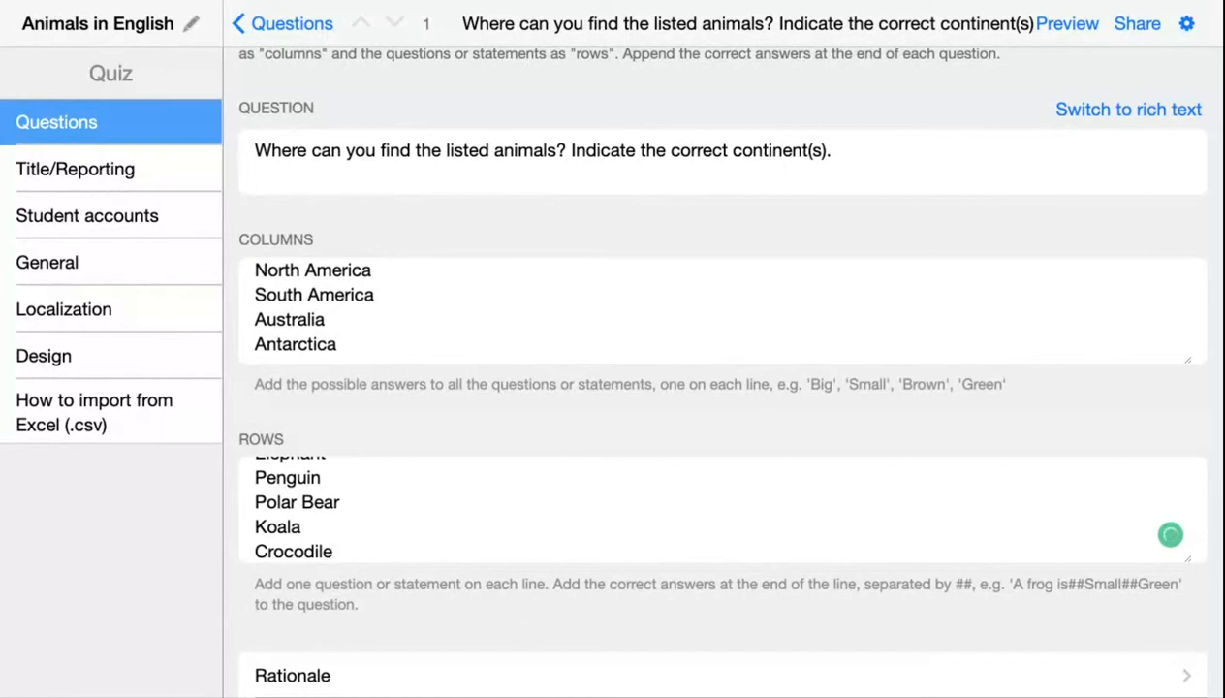
{"action": "scroll", "scroll_direction": "up", "scroll_amount": 3}
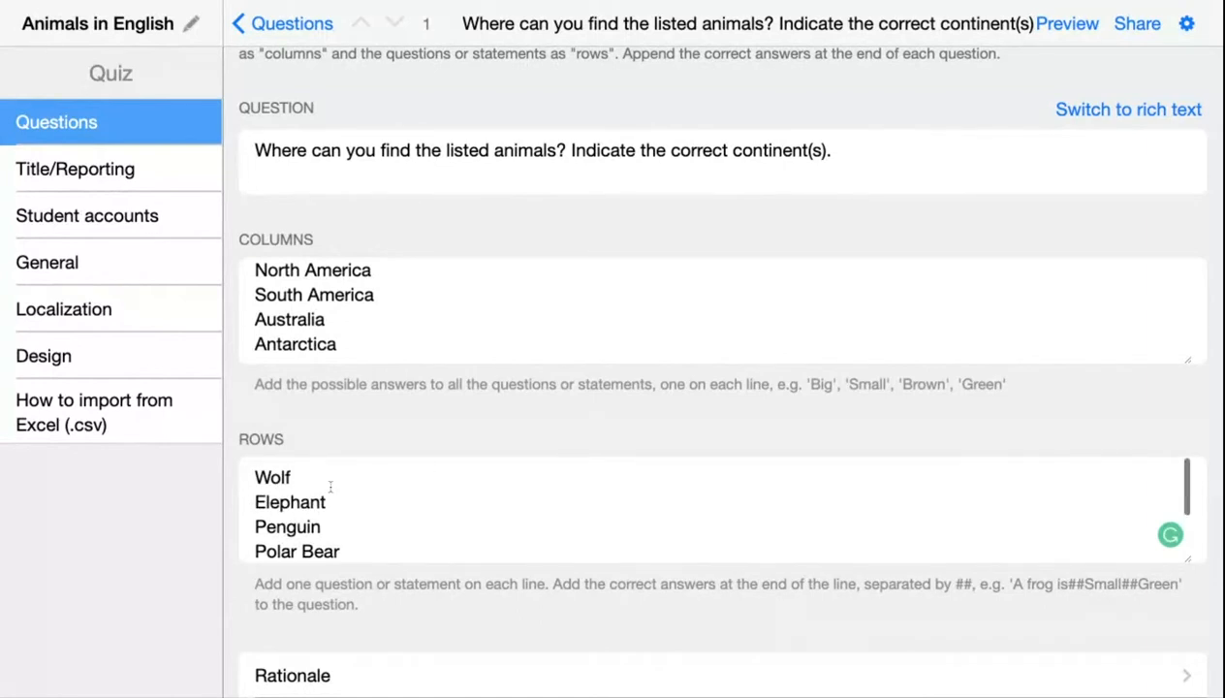
{"action": "type", "text": "##North America"}
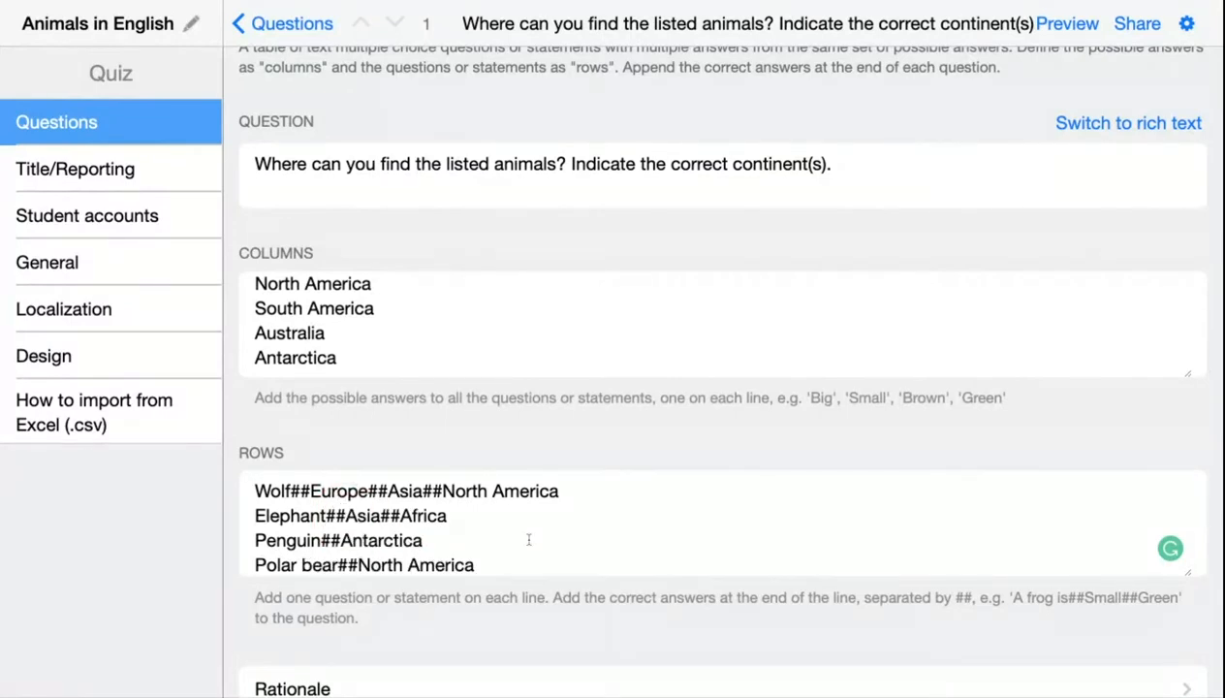
{"action": "type", "text": "Koala##Australia"}
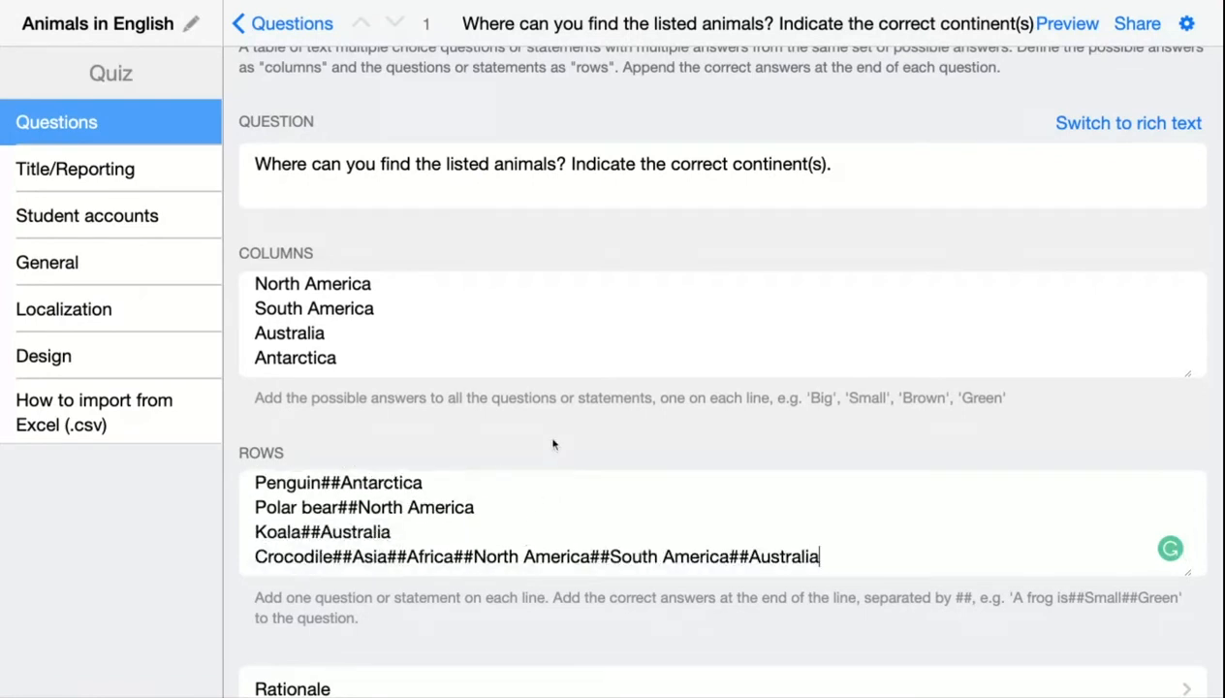
{"action": "scroll", "scroll_direction": "down", "scroll_amount": 3}
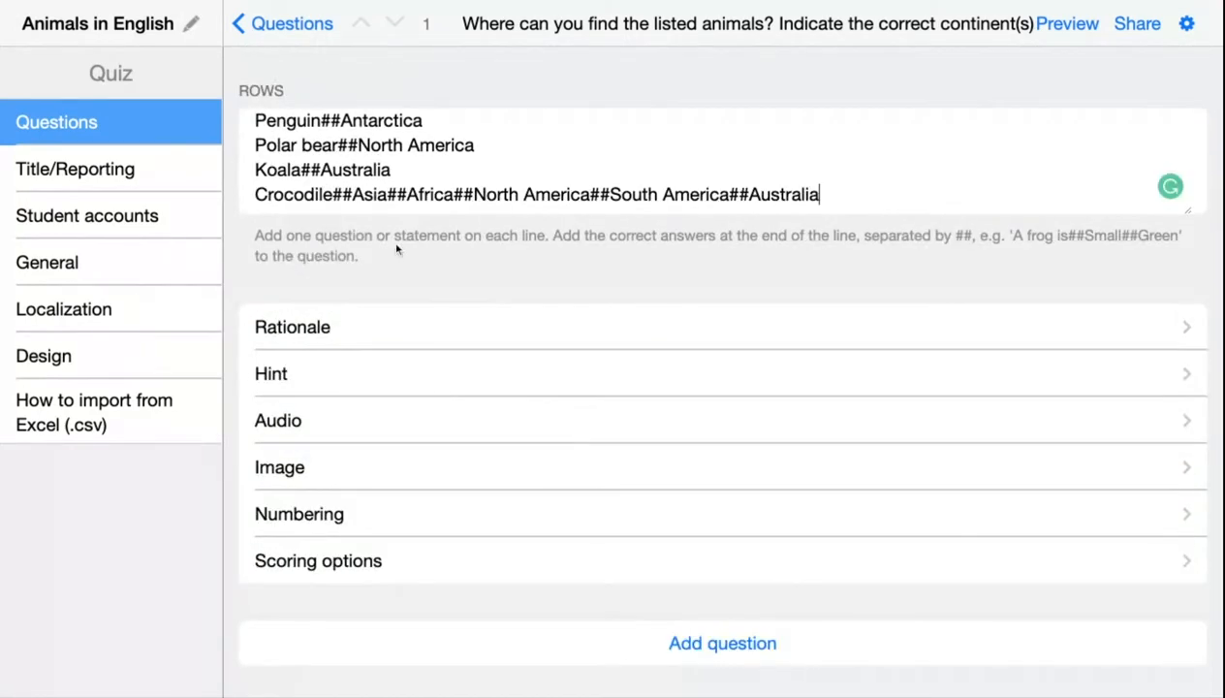
{"action": "left_click", "coordinate": [317, 560]}
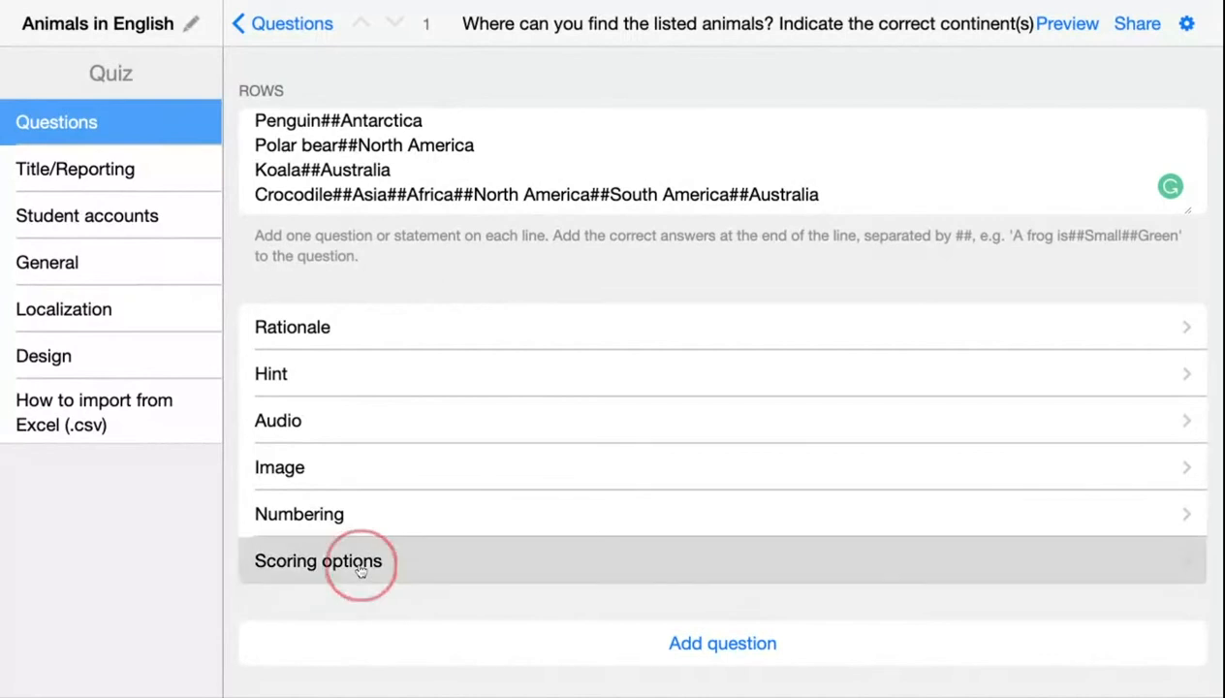
{"action": "left_click", "coordinate": [318, 560]}
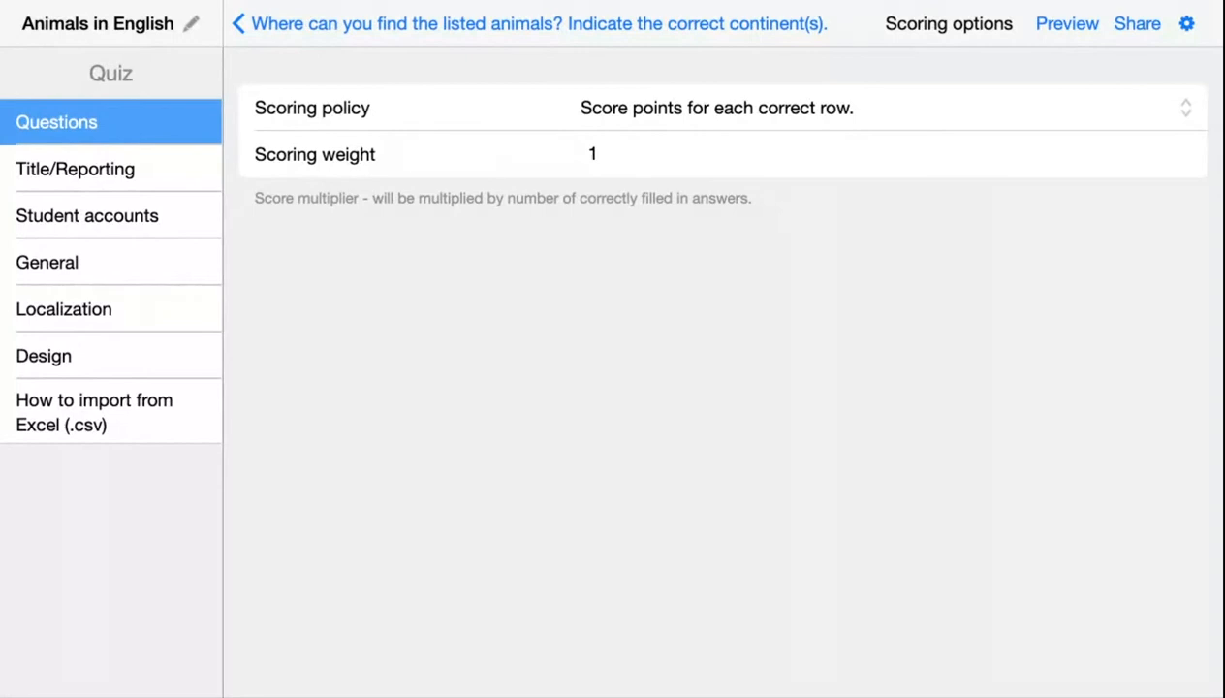
{"action": "left_click", "coordinate": [239, 23]}
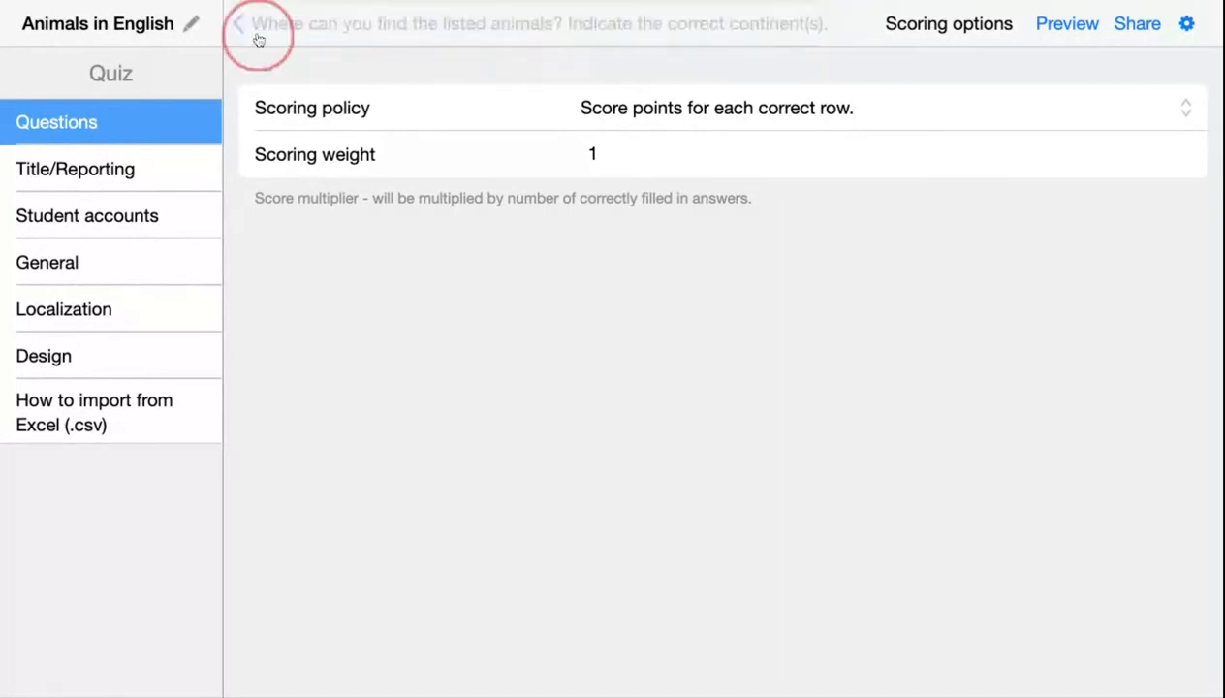
{"action": "left_click", "coordinate": [238, 23]}
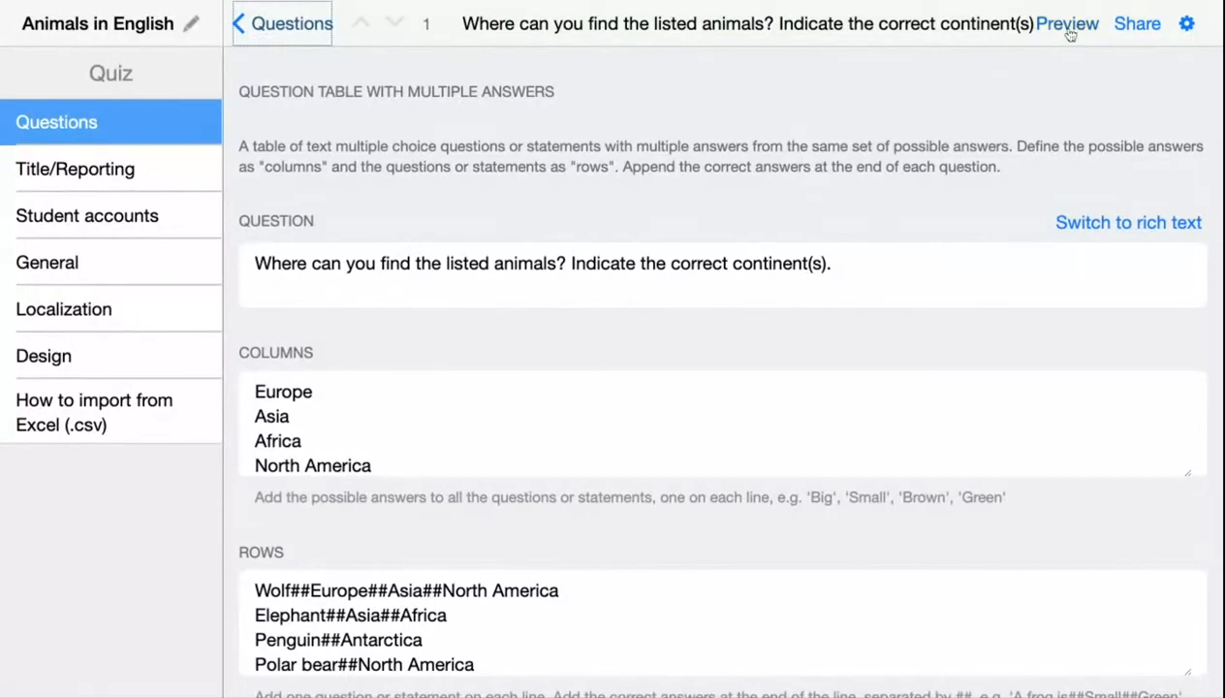
In Student View, tick Wolf in Europe and Crocodile in South America, Australia and Antarctica.
{"action": "left_click", "coordinate": [1066, 24]}
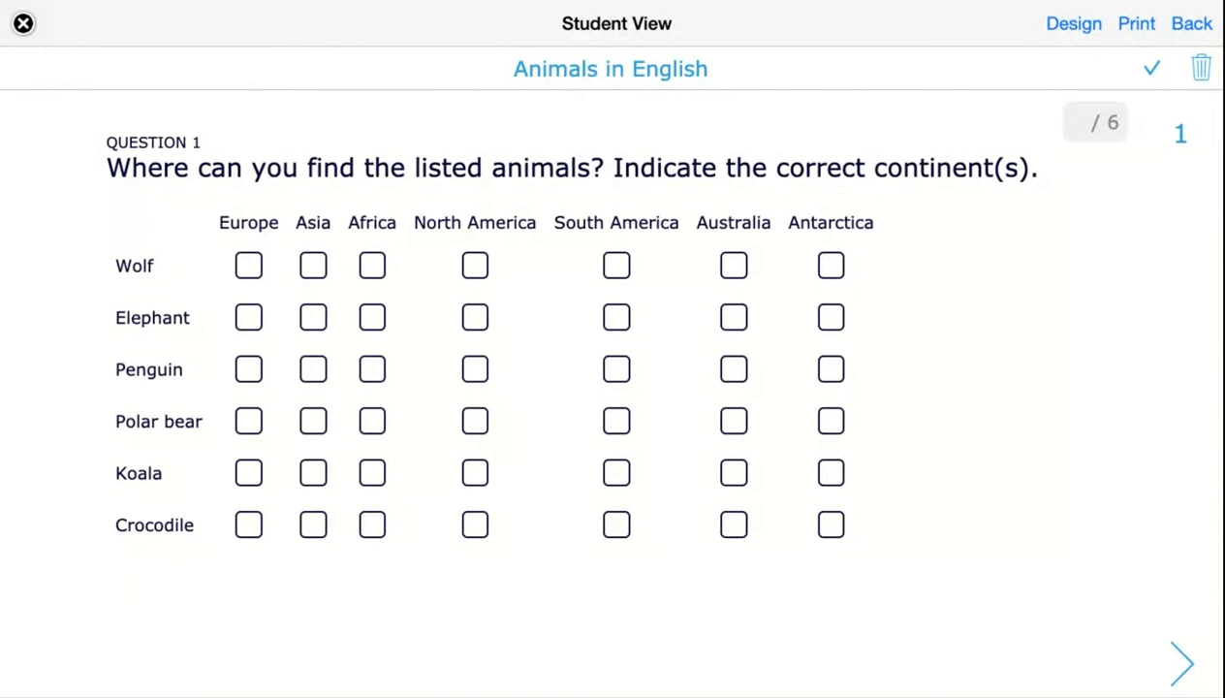
{"action": "mouse_move", "coordinate": [223, 337]}
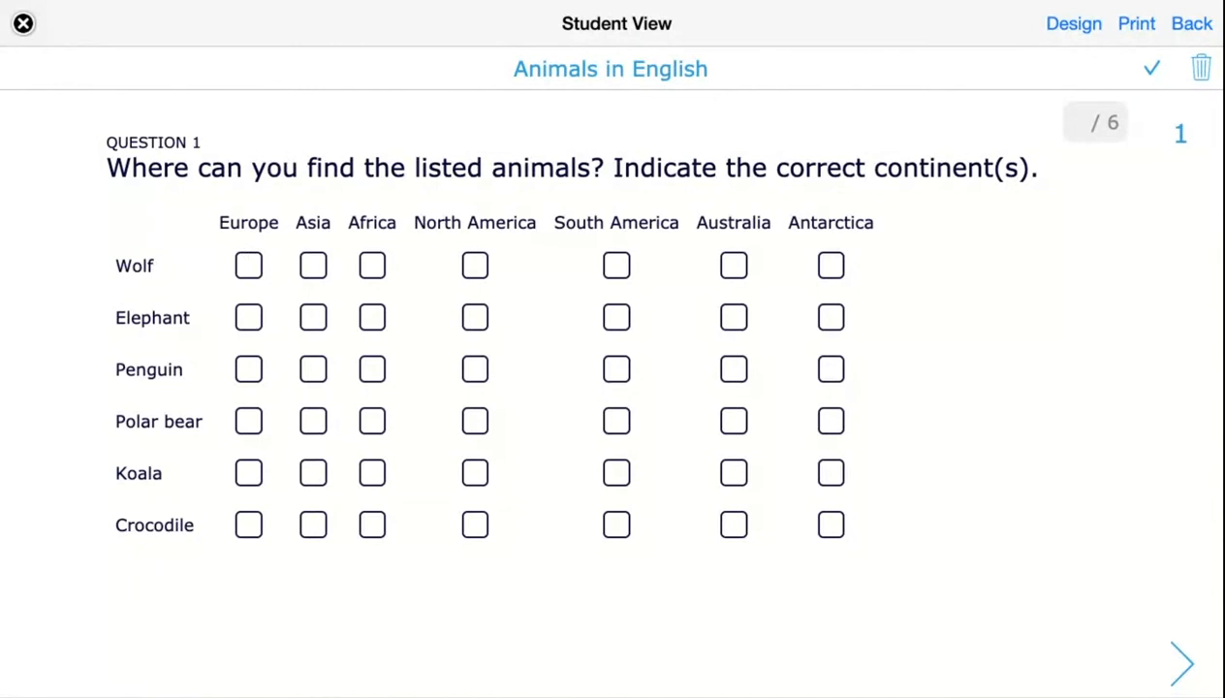
{"action": "mouse_move", "coordinate": [247, 288]}
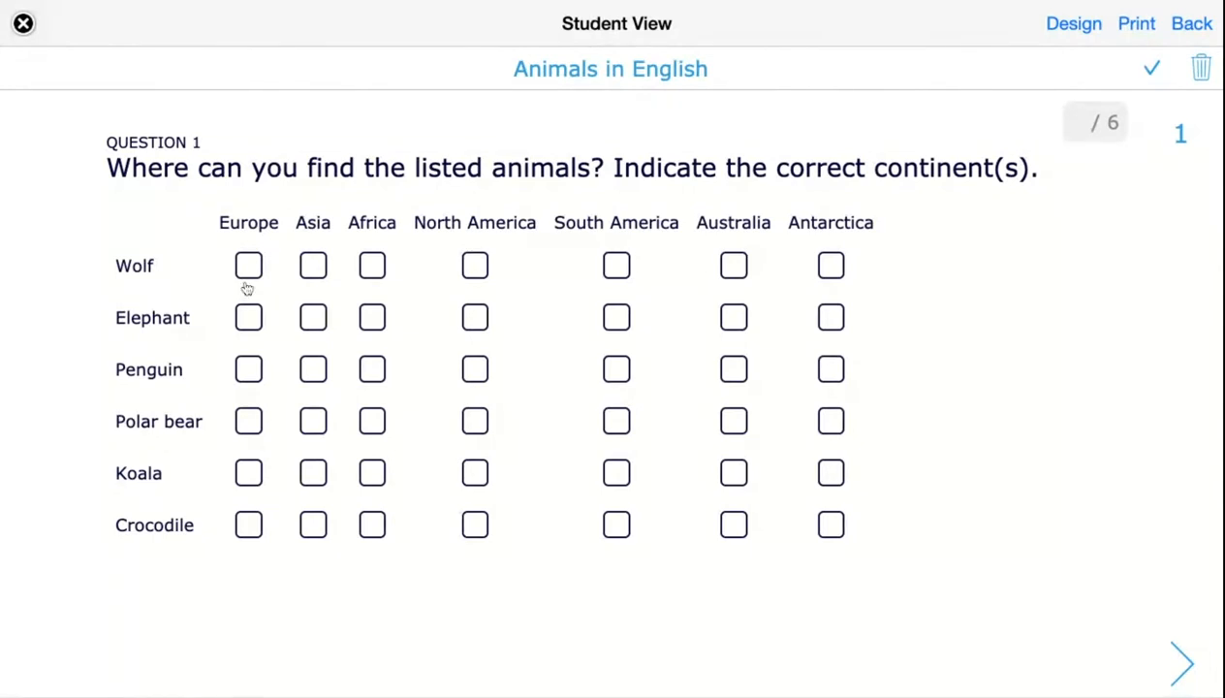
{"action": "left_click", "coordinate": [248, 265]}
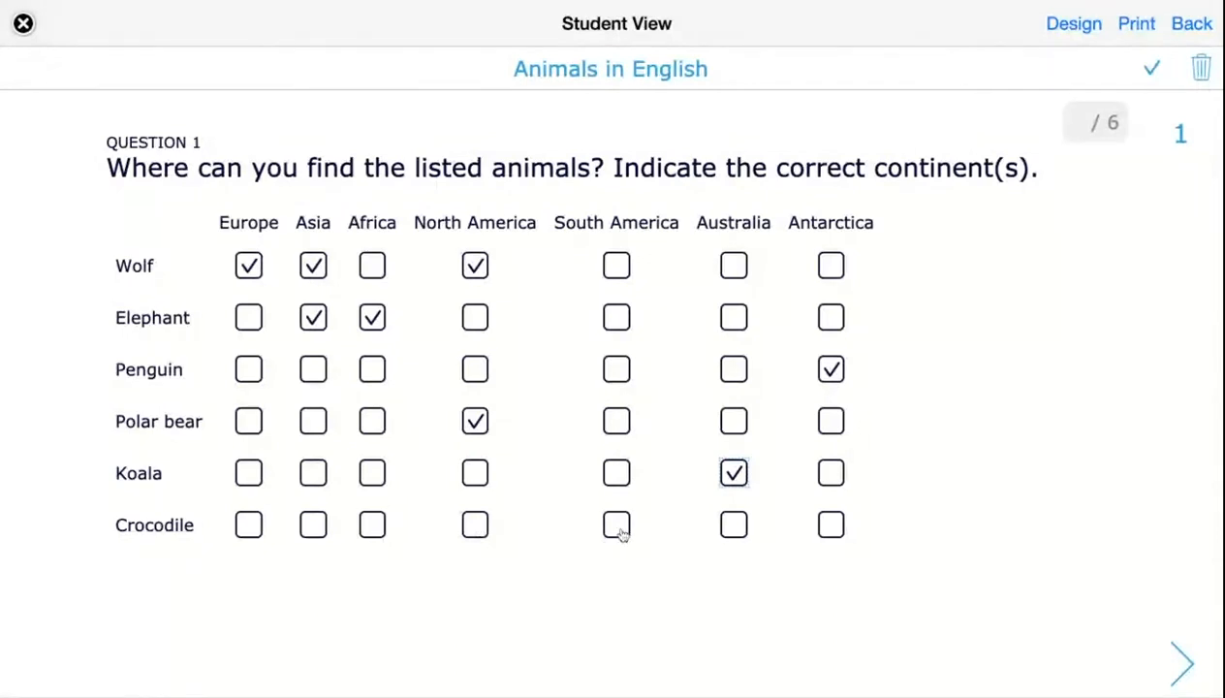
{"action": "left_click", "coordinate": [617, 524]}
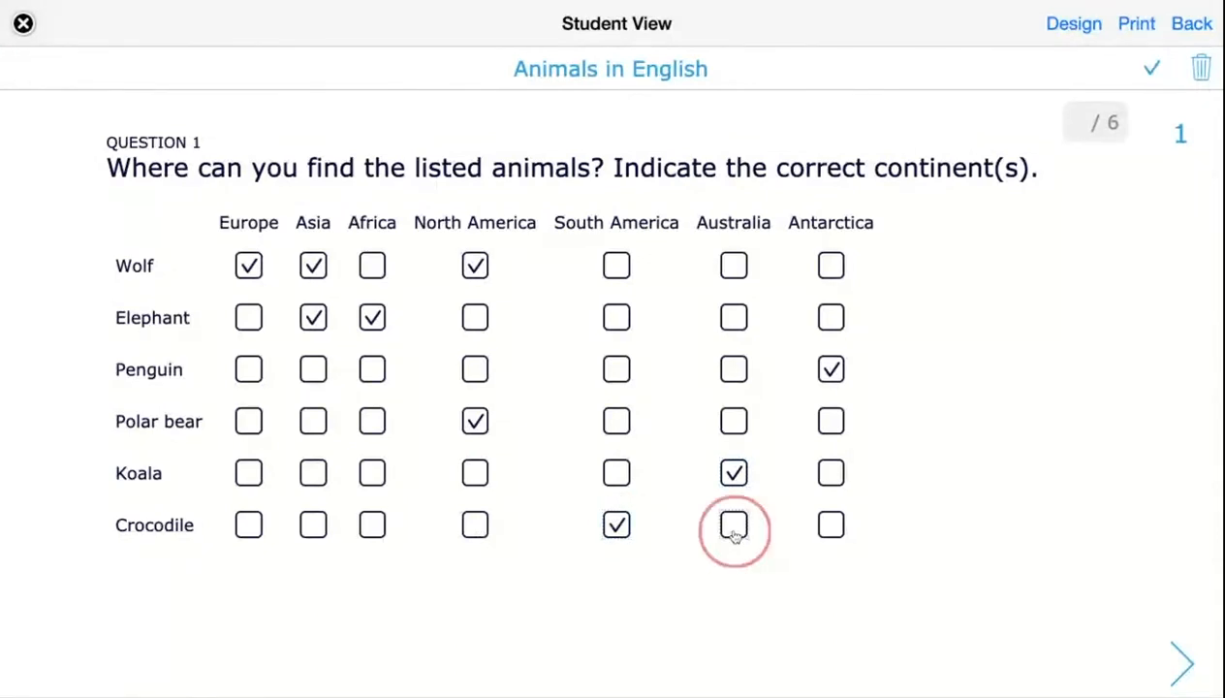
{"action": "left_click", "coordinate": [733, 525]}
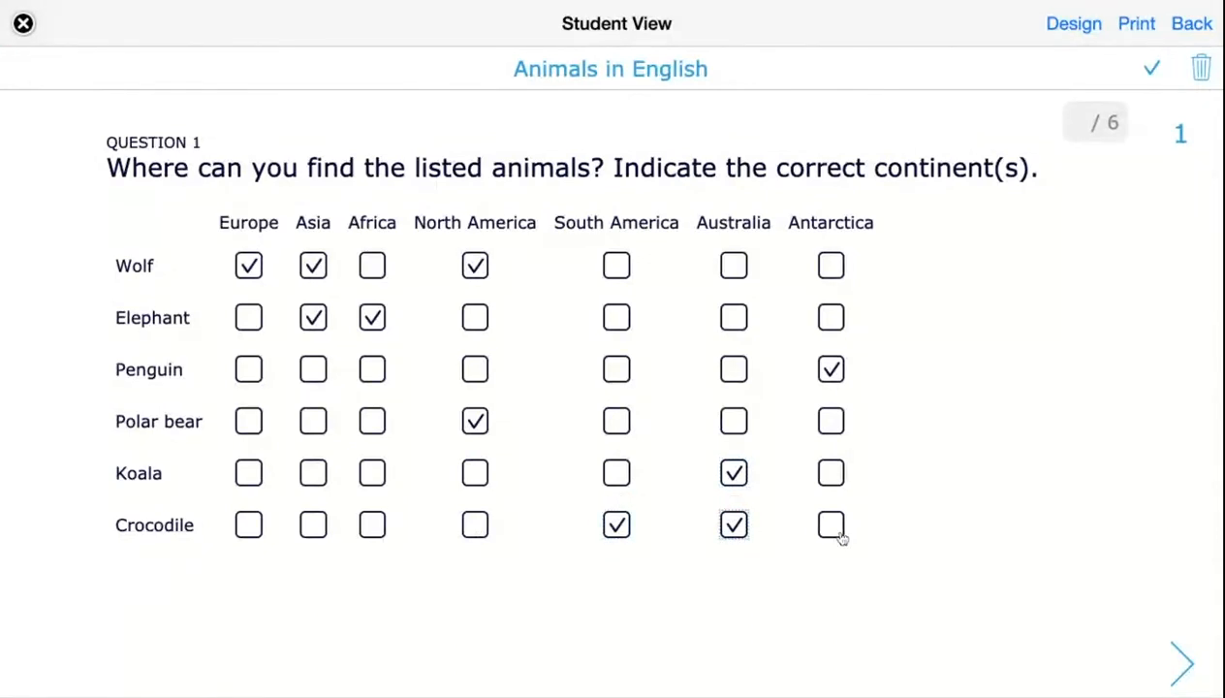
{"action": "left_click", "coordinate": [830, 524]}
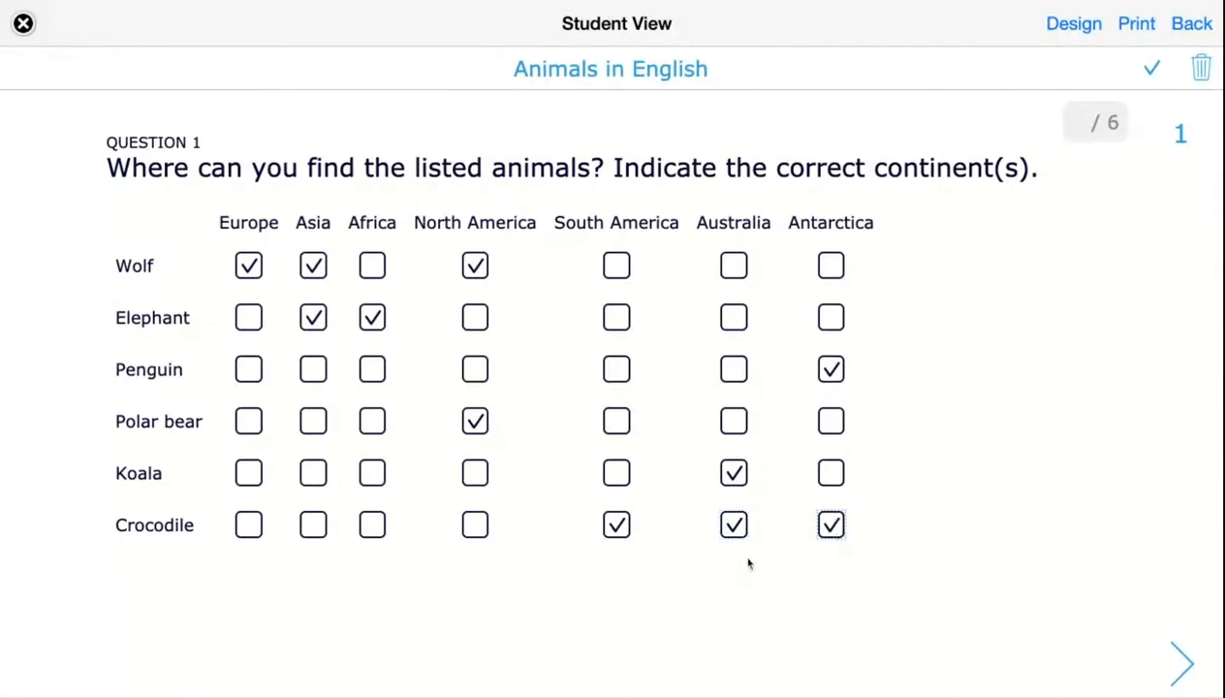
{"action": "mouse_move", "coordinate": [978, 473]}
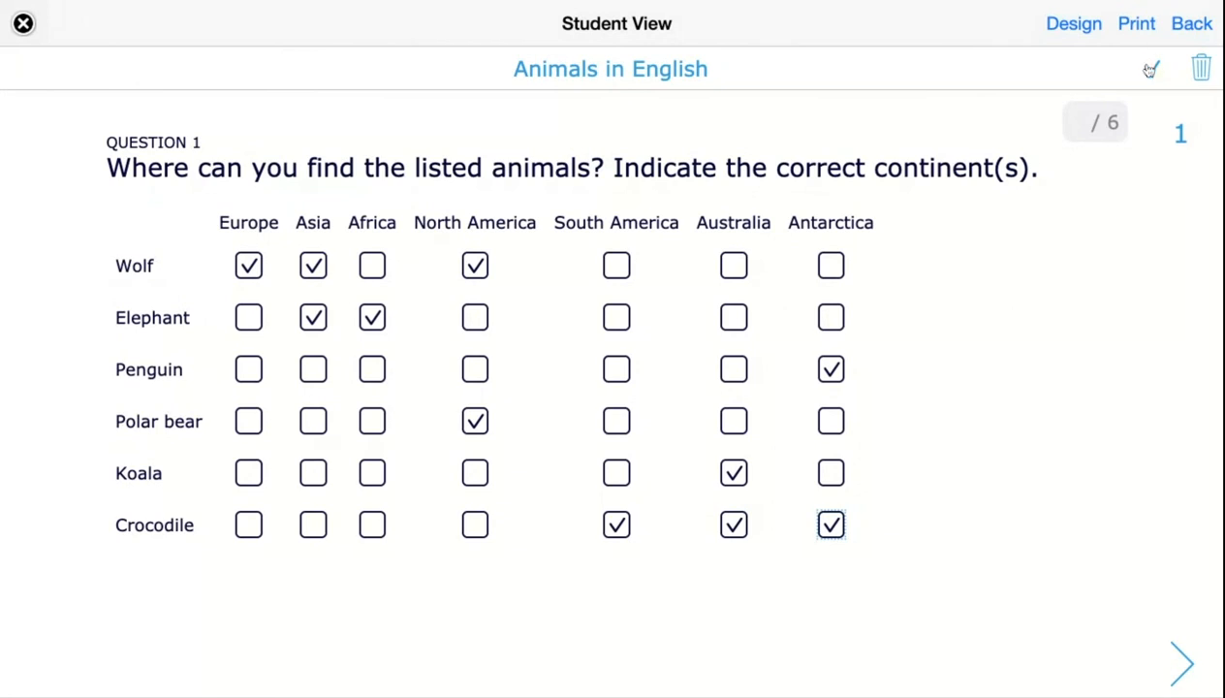
Check the submitted answers and confirm showing the correct answers.
{"action": "left_click", "coordinate": [1150, 67]}
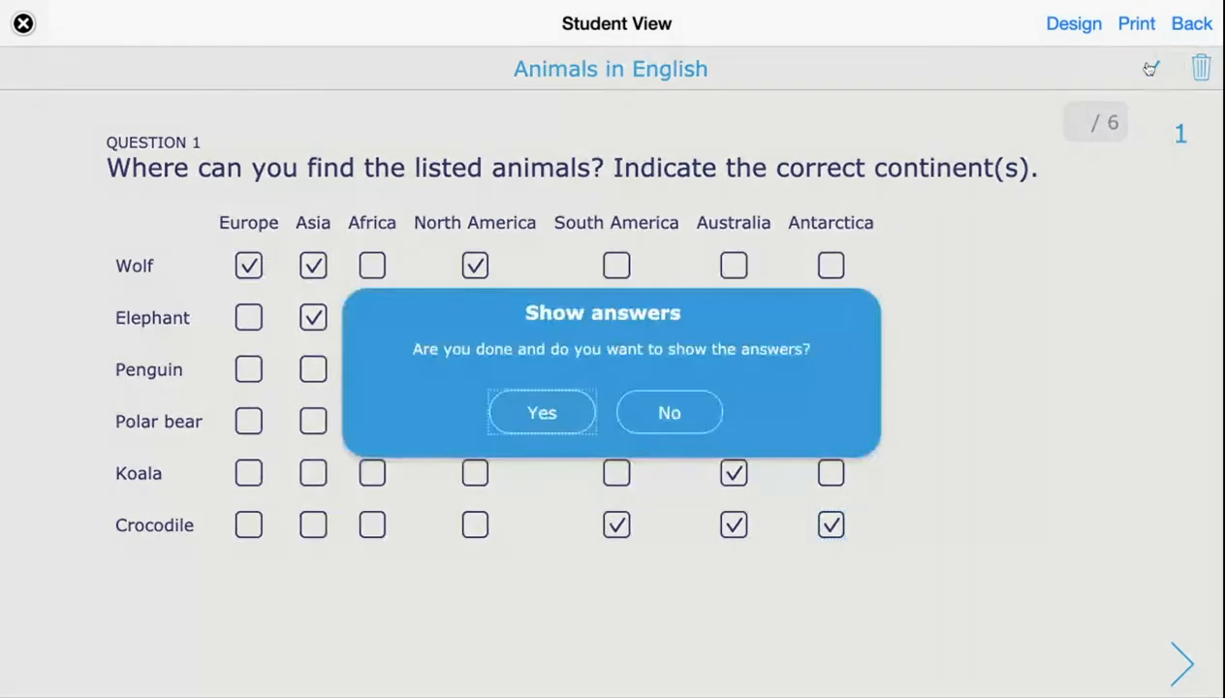
{"action": "left_click", "coordinate": [541, 412]}
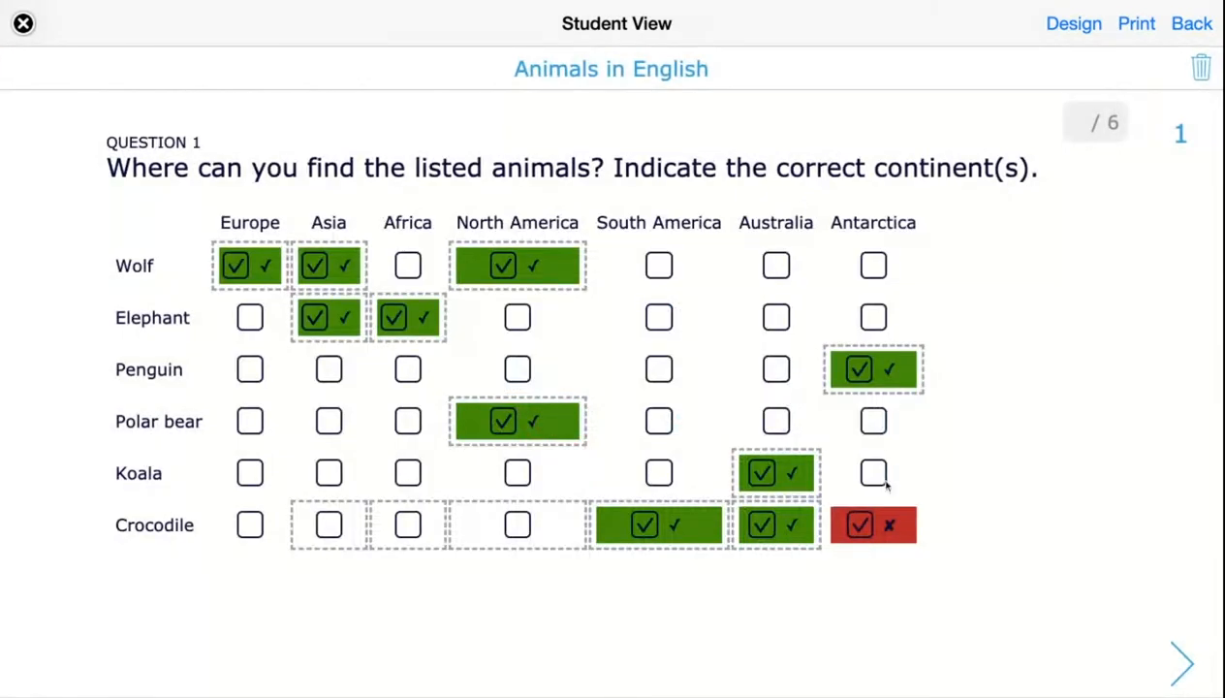
{"action": "mouse_move", "coordinate": [310, 281]}
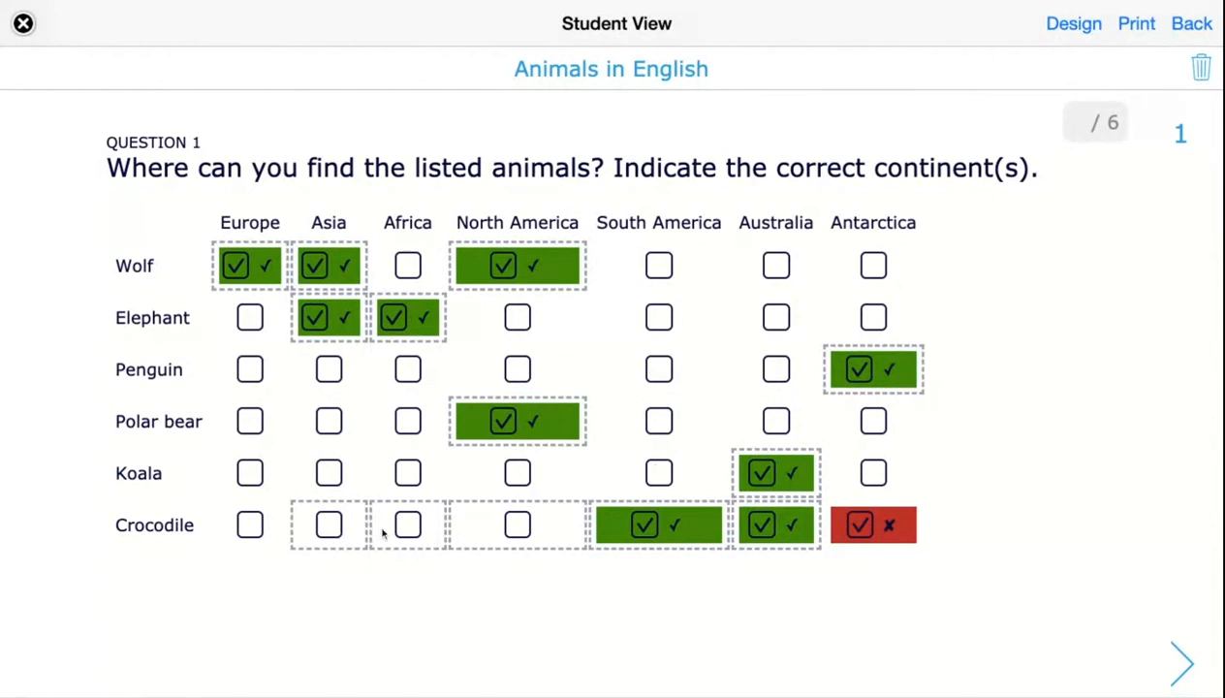
{"action": "mouse_move", "coordinate": [535, 535]}
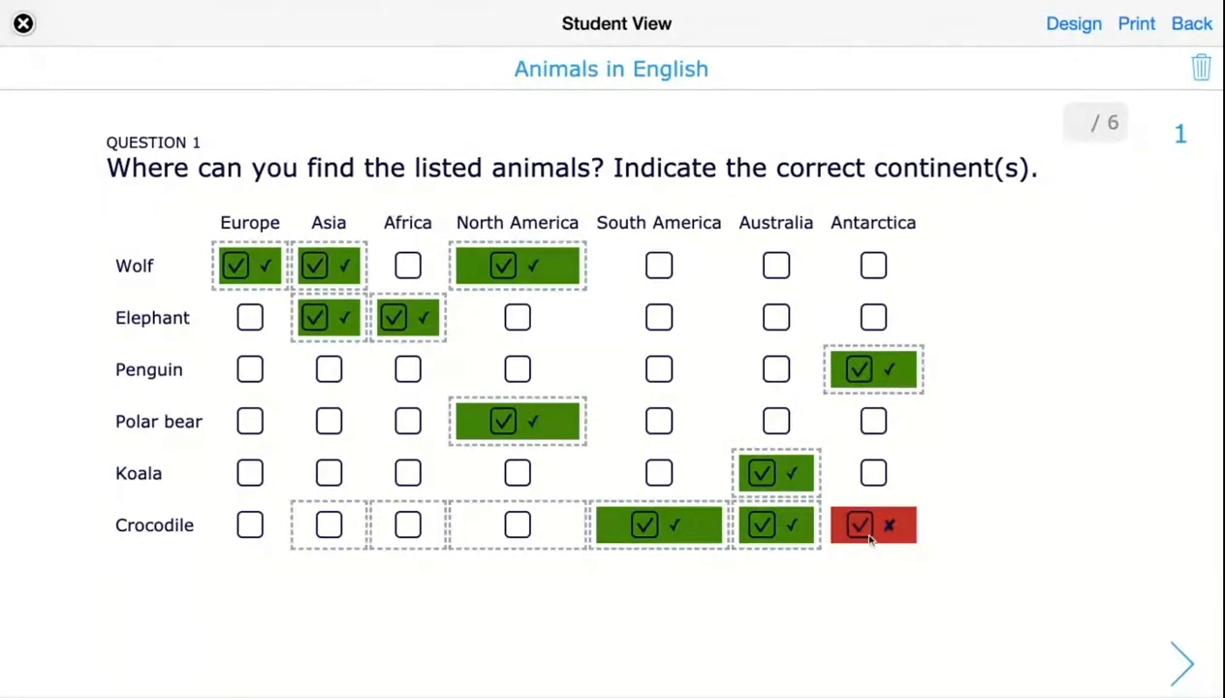
{"action": "mouse_move", "coordinate": [986, 341]}
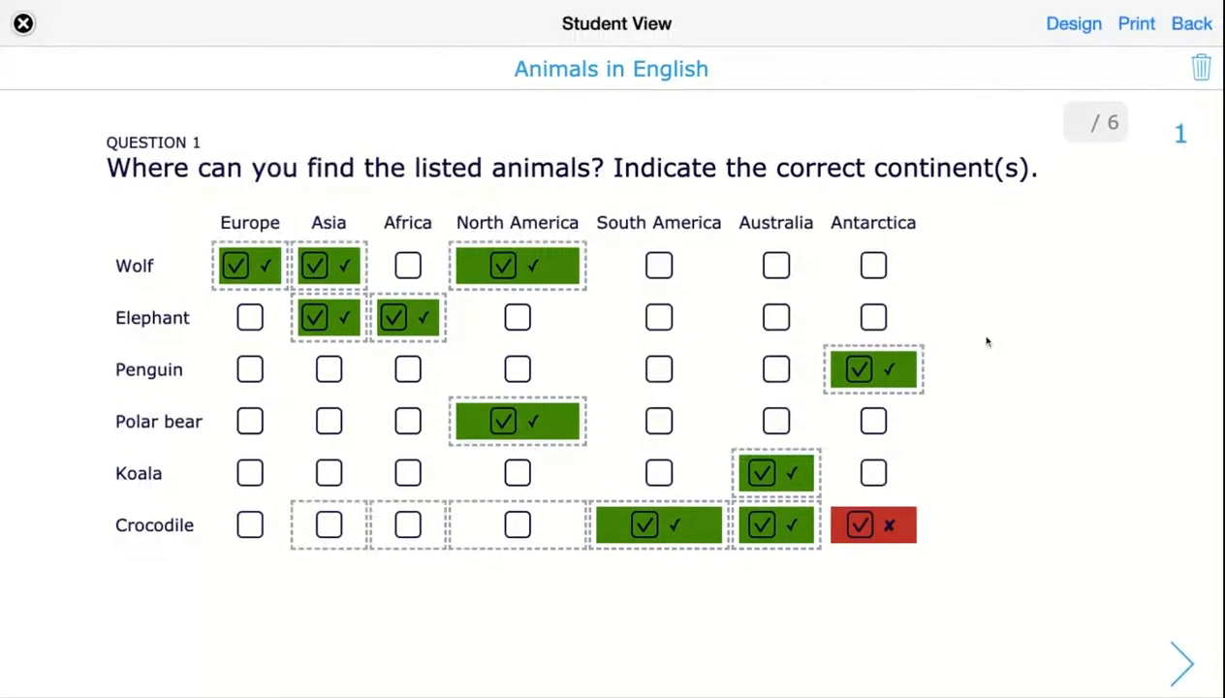